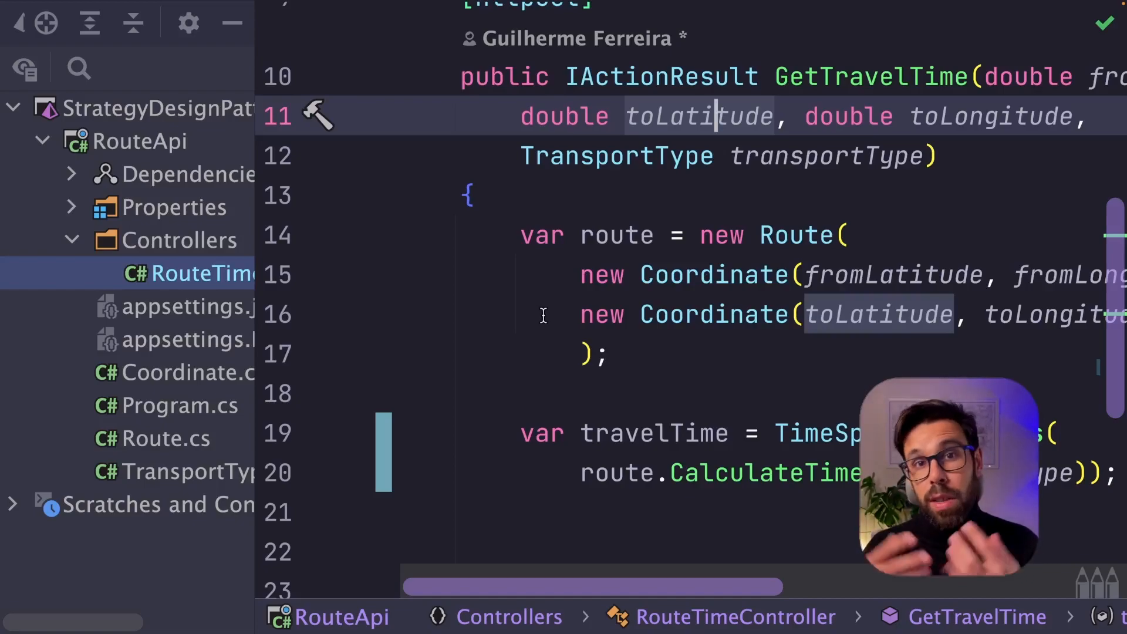
Jump from the controller's CalculateTime call into Route.cs to see the transport-type switch
click(610, 353)
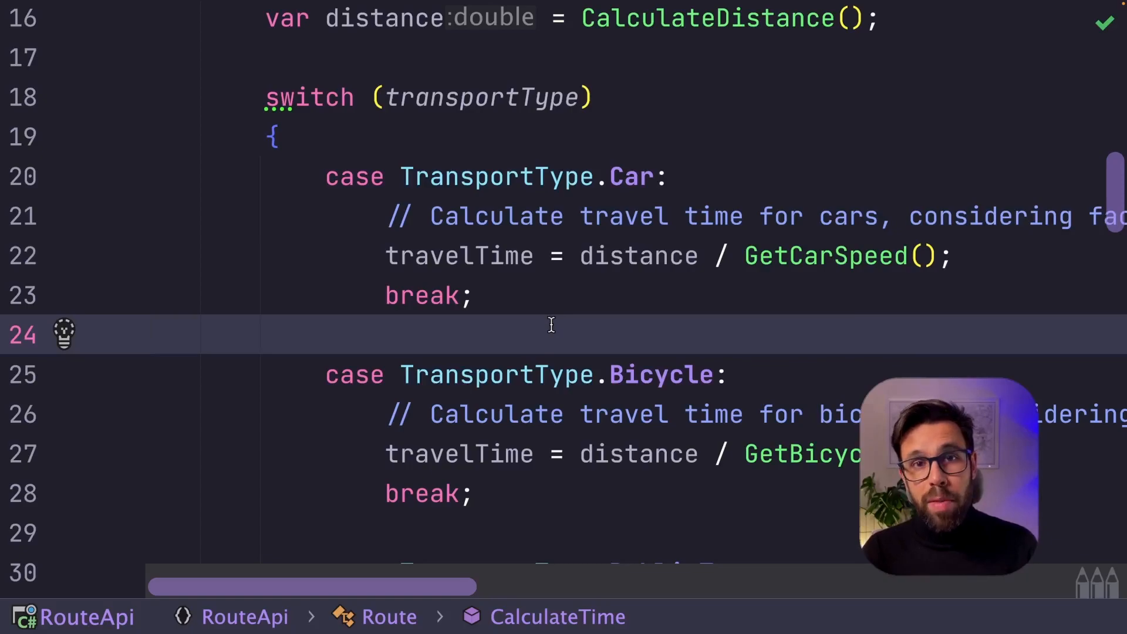
click(148, 334)
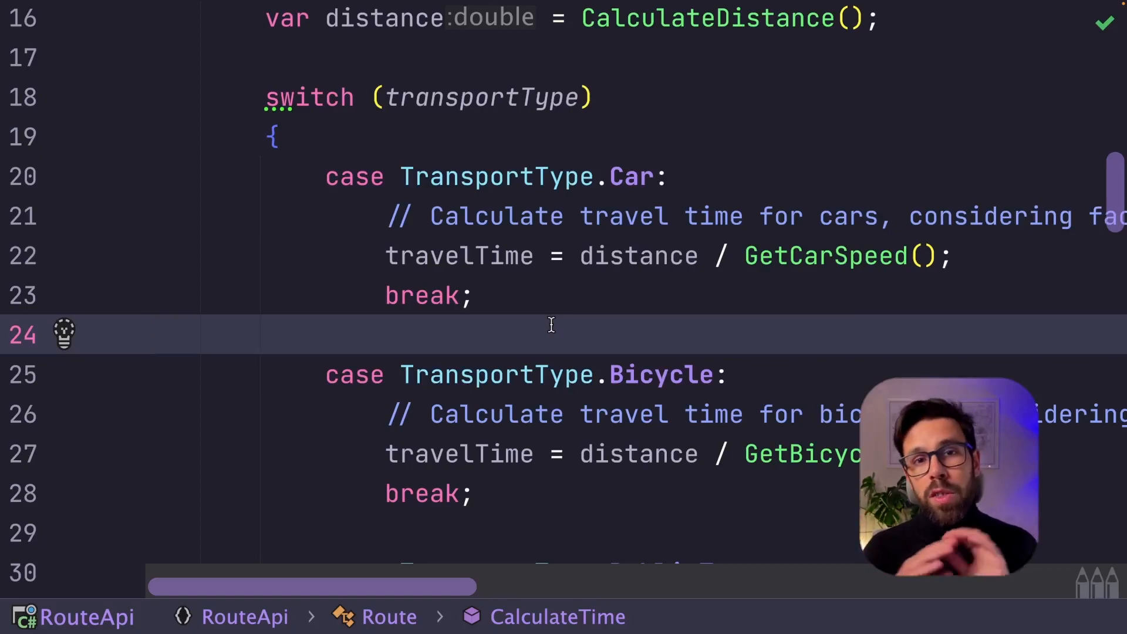
click(148, 335)
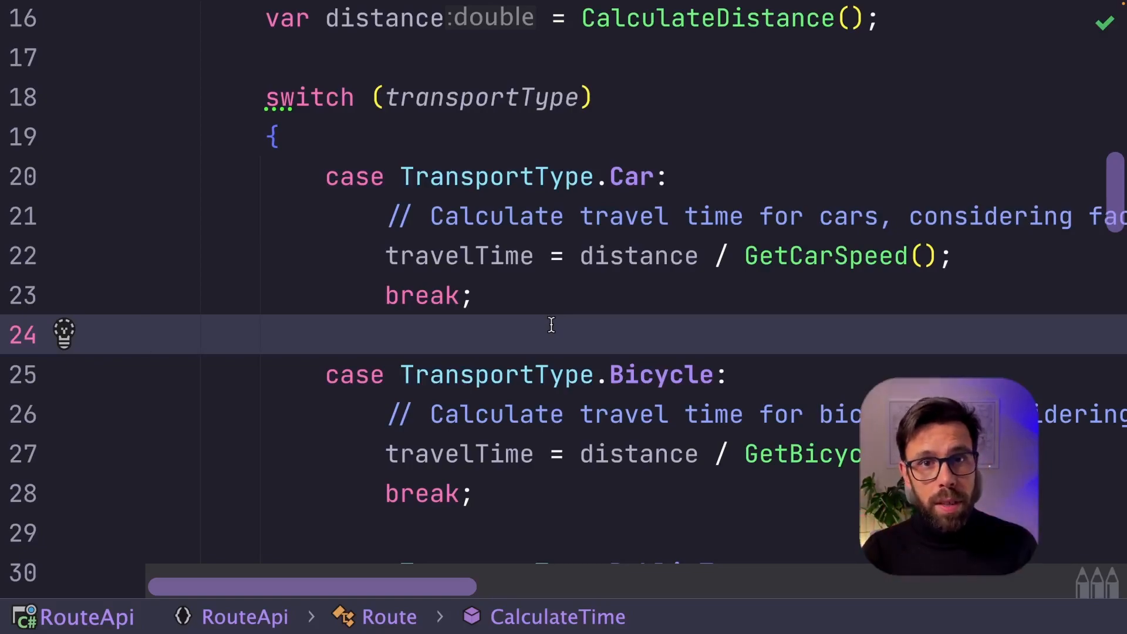
scroll(down, 3)
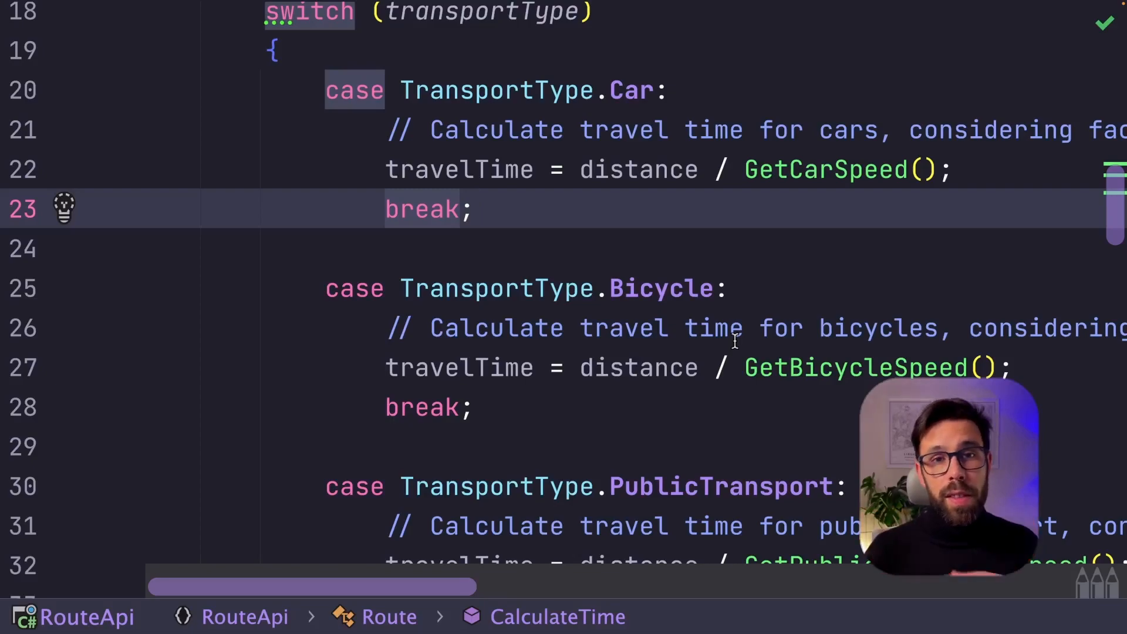
Start a new directory under RouteApi named RouteTimeStrategies
click(474, 209)
text(RouteTimeStrategies)
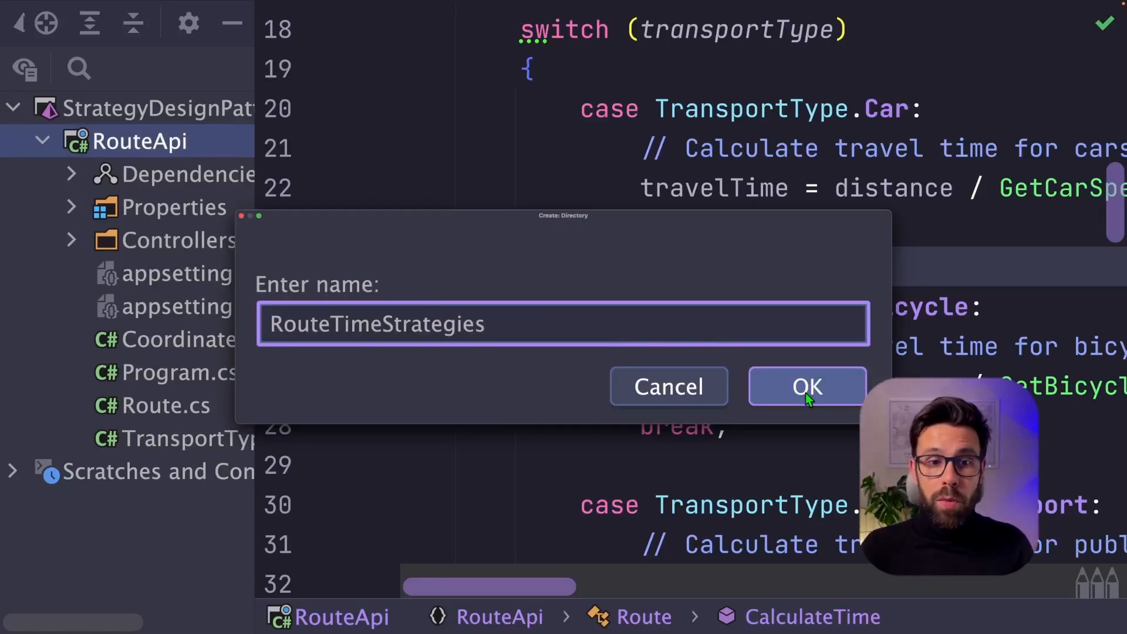
Create the RouteTimeStrategies folder with an IRouteTimeStrategy interface declaring double CalculateTime(double distance), and begin a CarRouteTime class
click(807, 386)
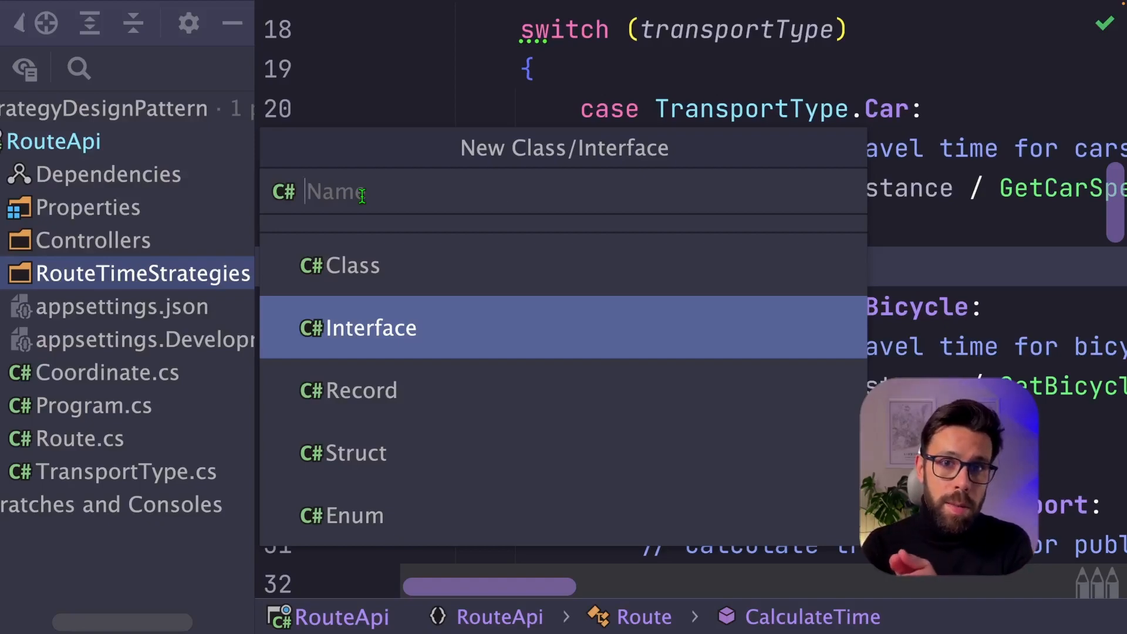
text(IRouteTimeStrategy)
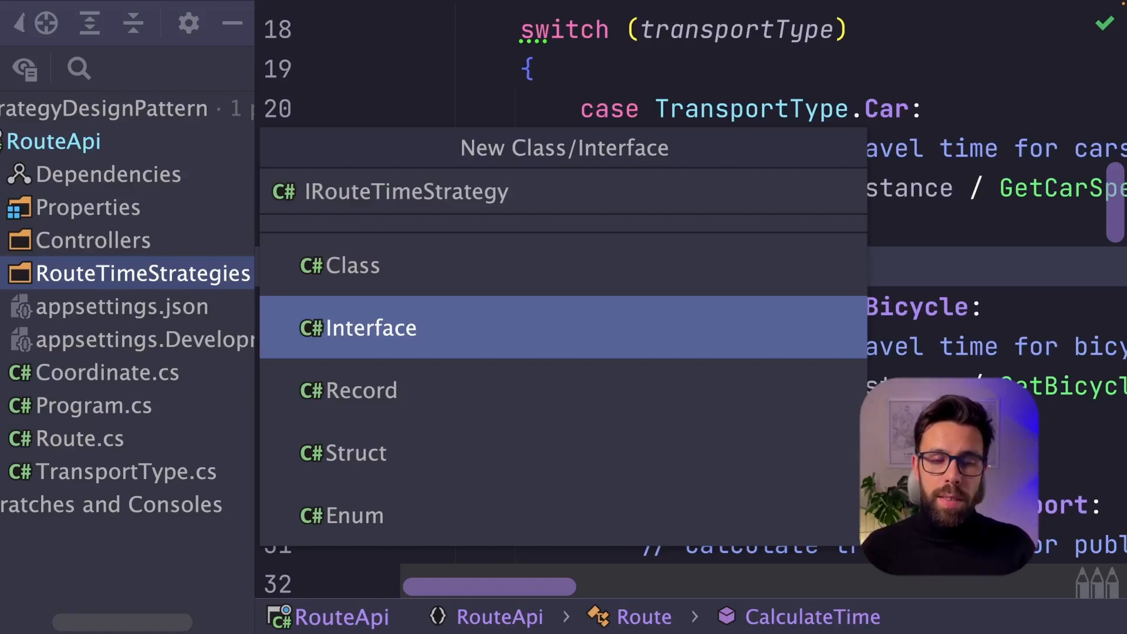
click(371, 328)
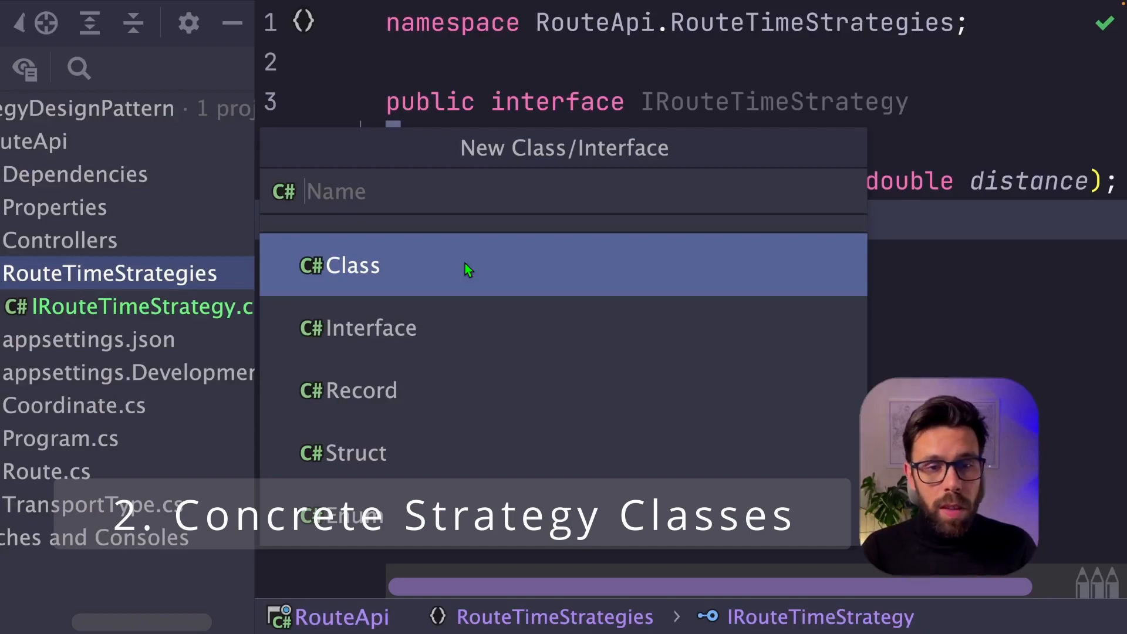
text(C)
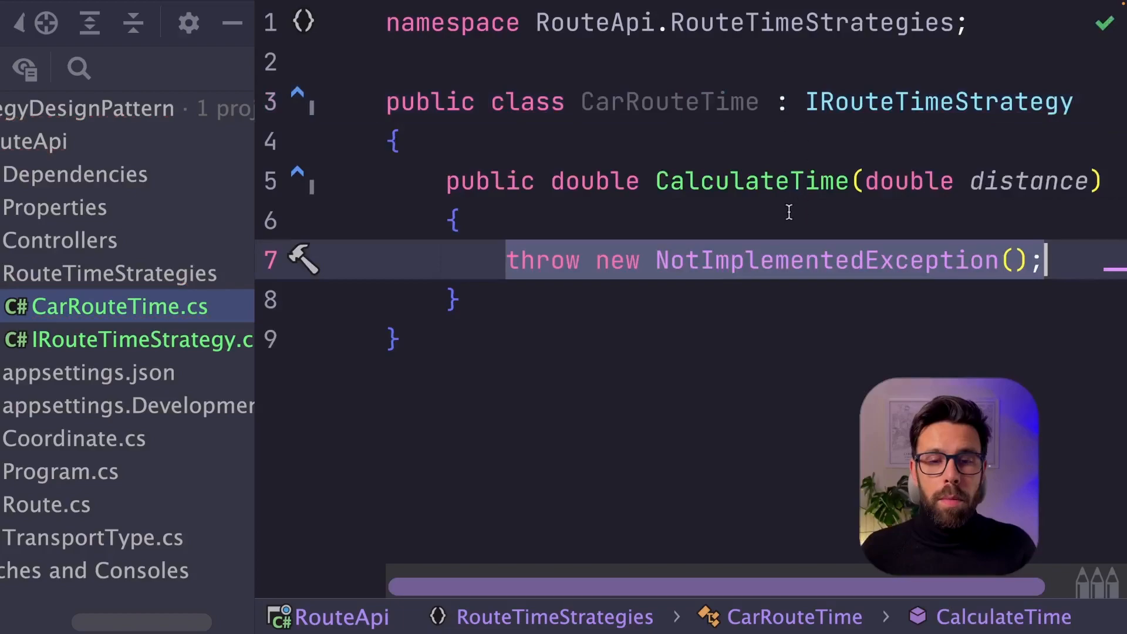
Move the car travel-time code into CarRouteTime and strip the switch from Route's CalculateTime
click(47, 504)
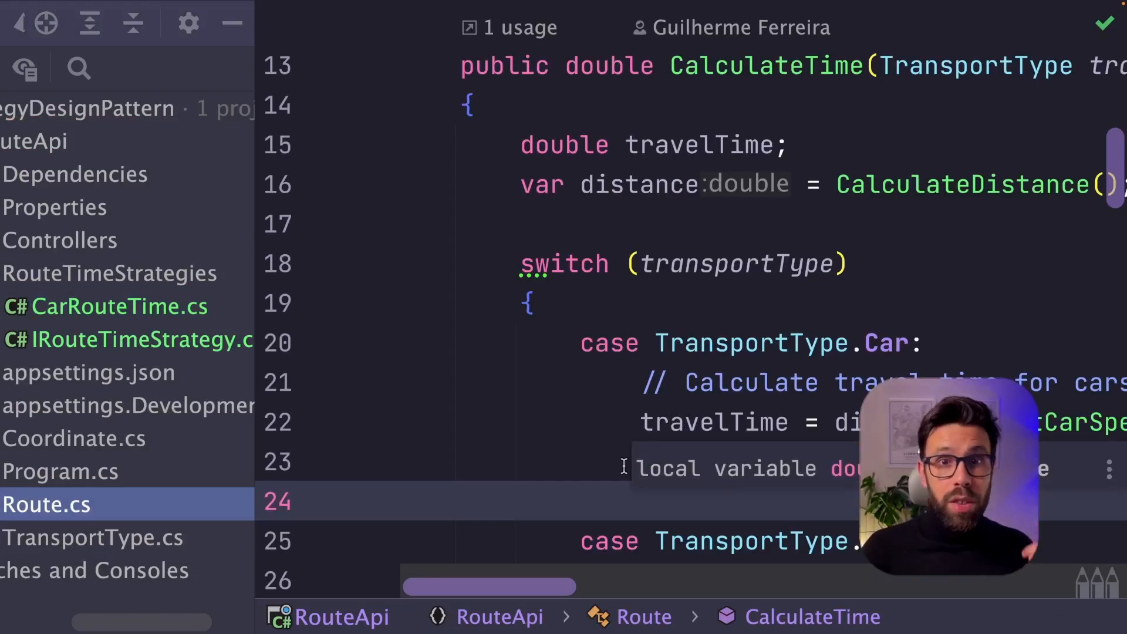
click(119, 306)
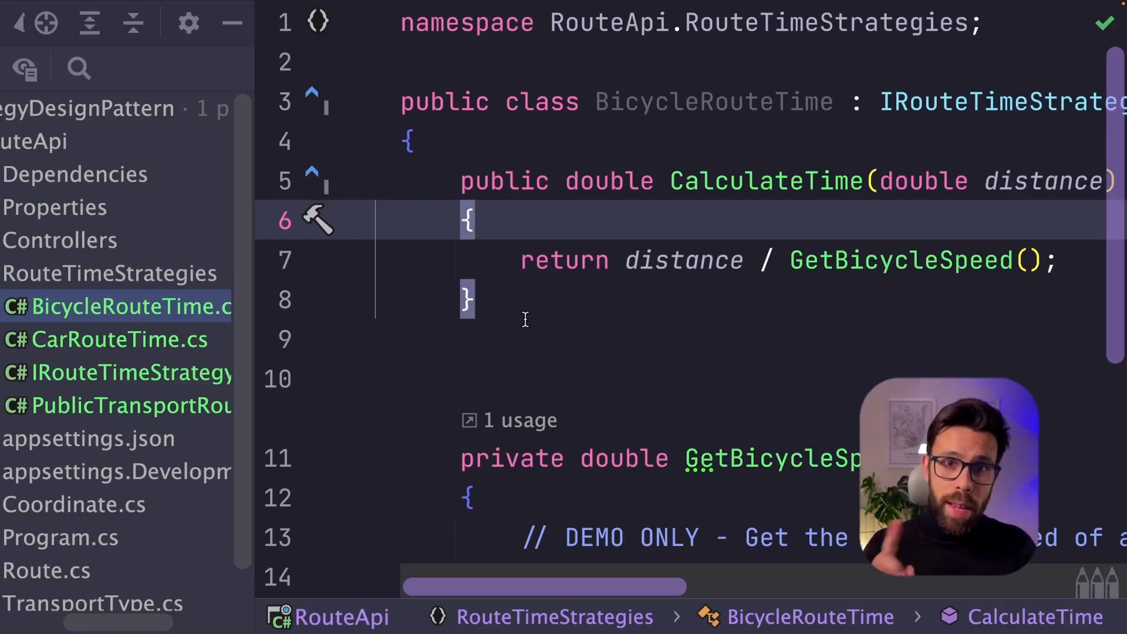
click(47, 571)
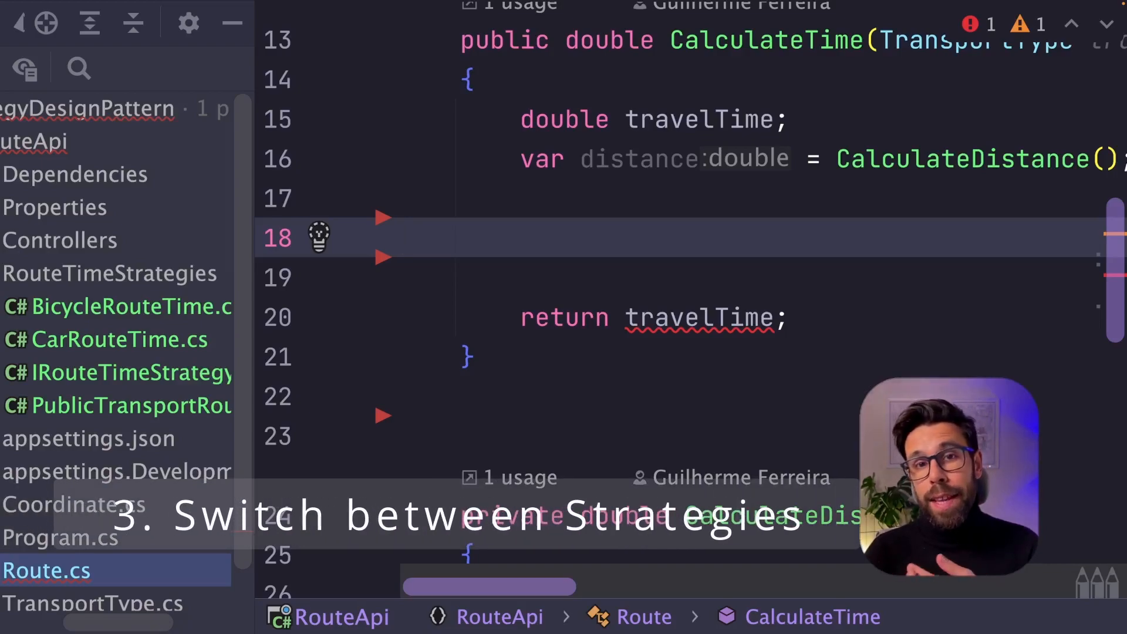
click(402, 238)
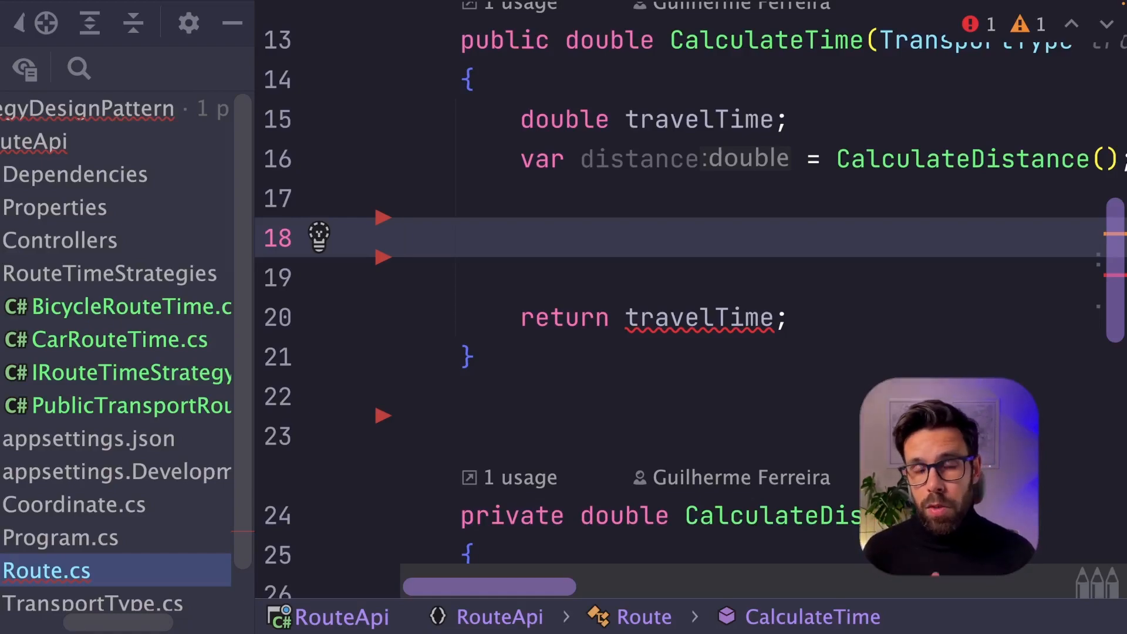
Declare IRouteTimeStrategy strategy = GetRouteTimeStrategy(transportType) and generate the GetRouteTimeStrategy method
click(402, 237)
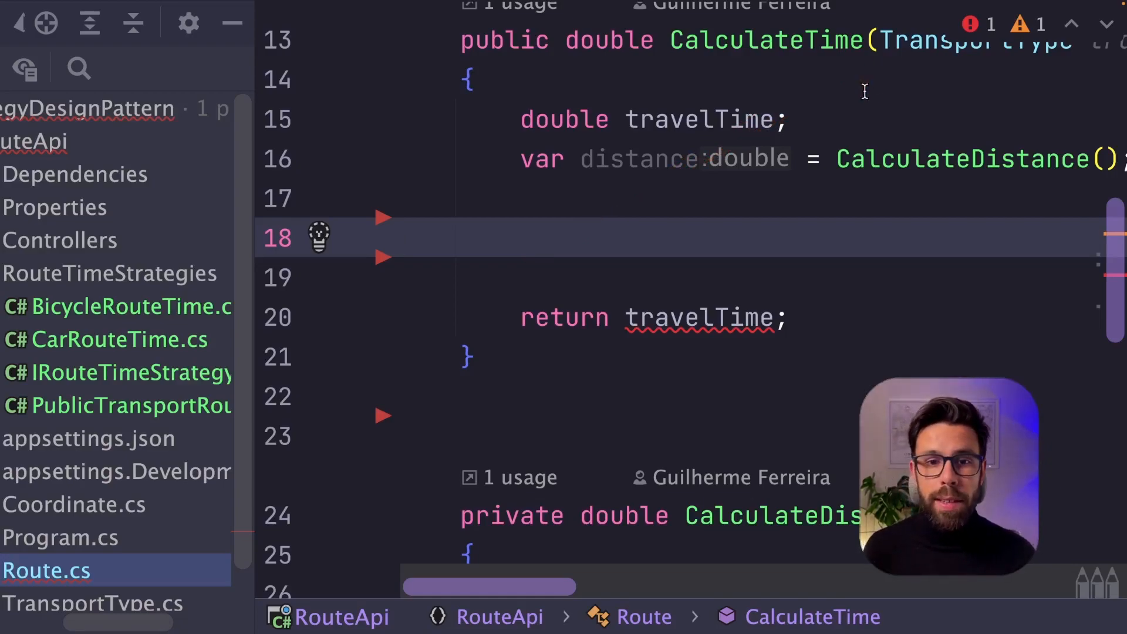
text(IRouteTimeStrategy strategy = GetRouteTimeStrategy(transpo)
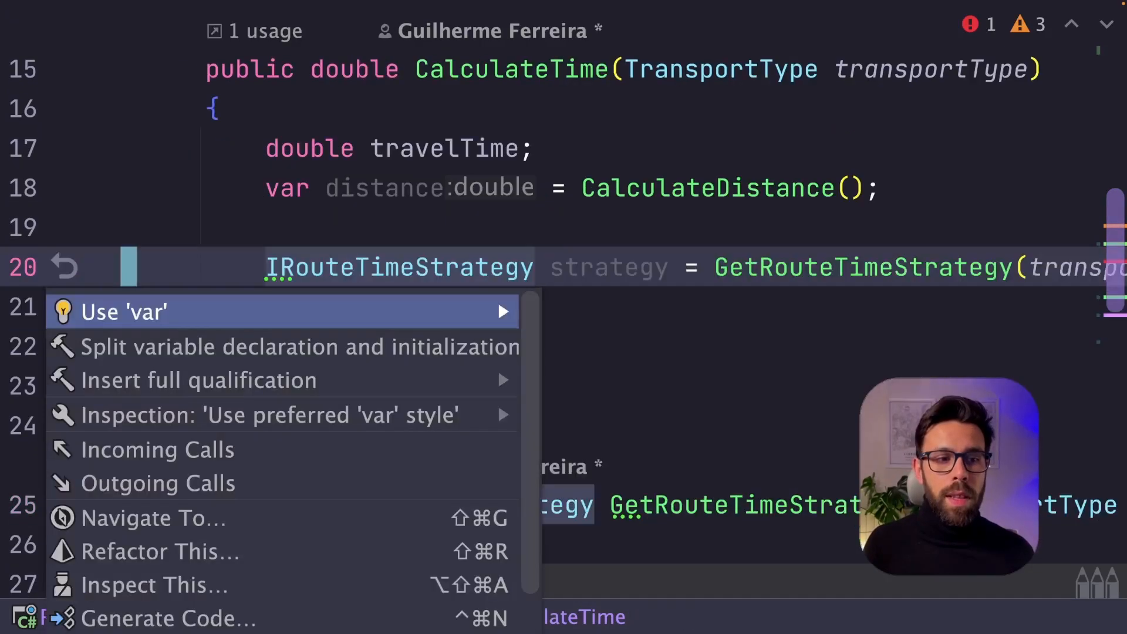
click(122, 311)
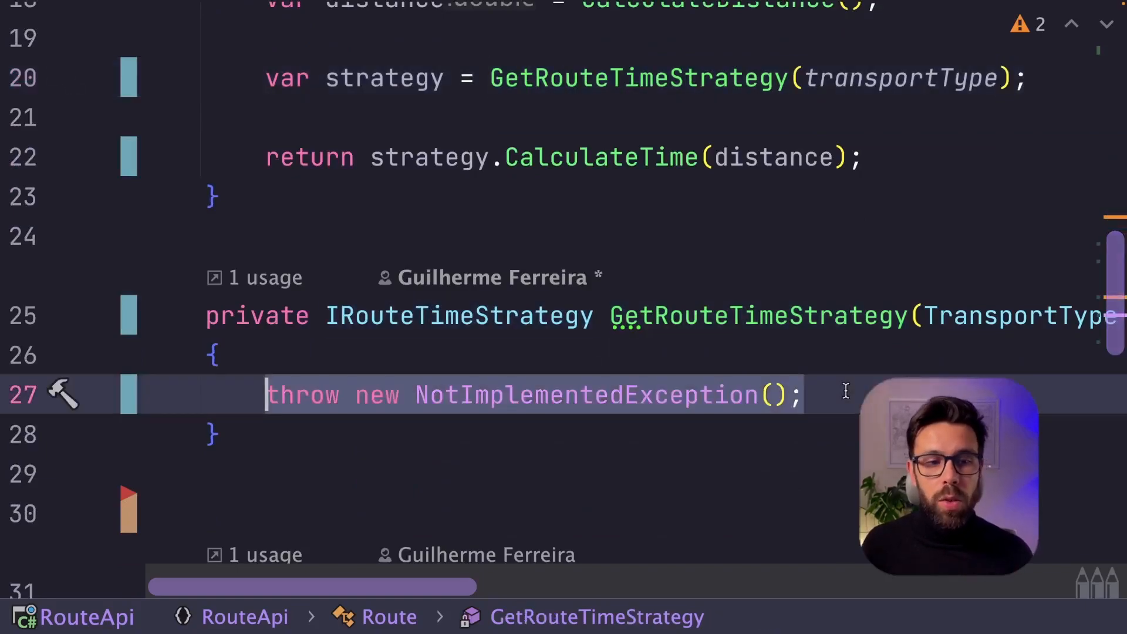
Use var for strategy and return strategy.CalculateTime(distance), dropping the unused travelTime variable
text(return tra)
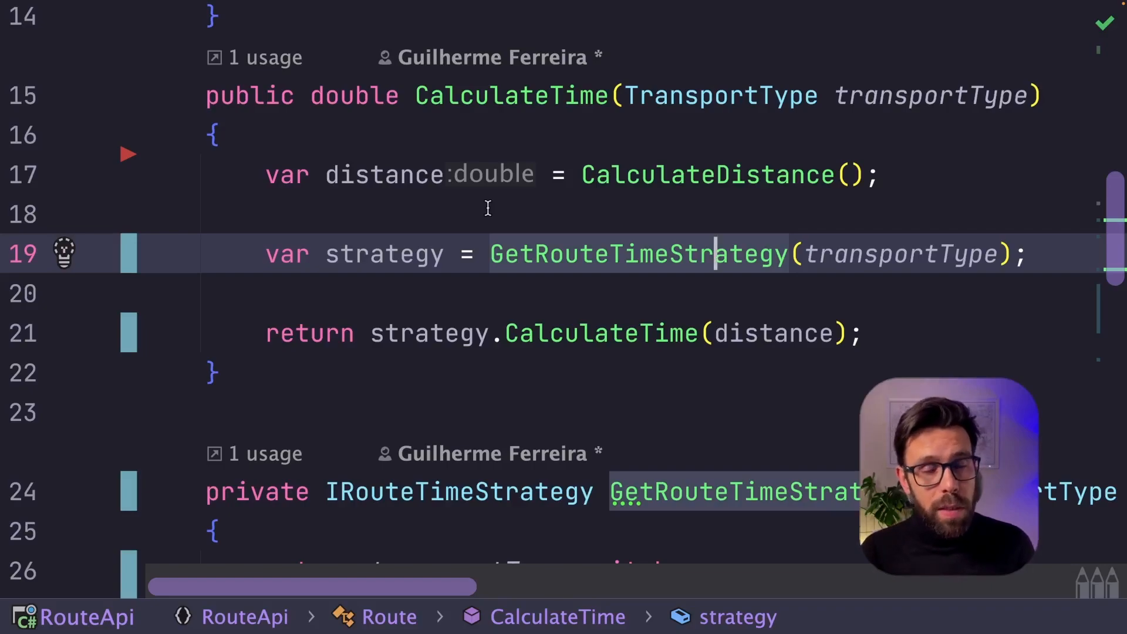
Return a switch expression mapping Car, Bicycle and PublicTransport to their strategy classes, throwing ArgumentOutOfRangeException otherwise
scroll(down, 3)
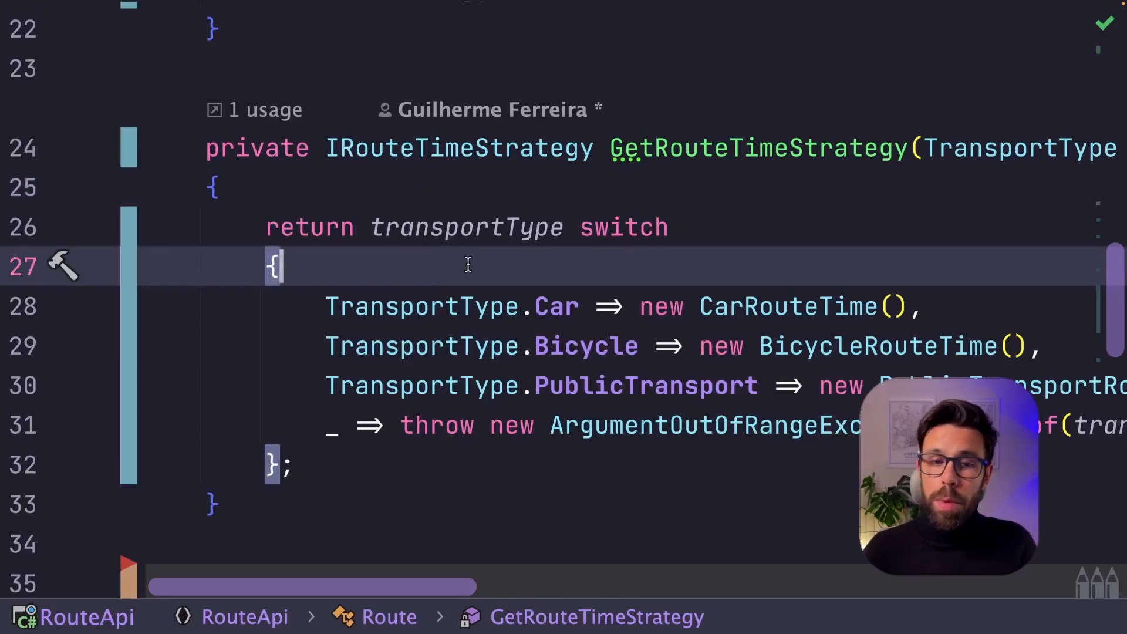